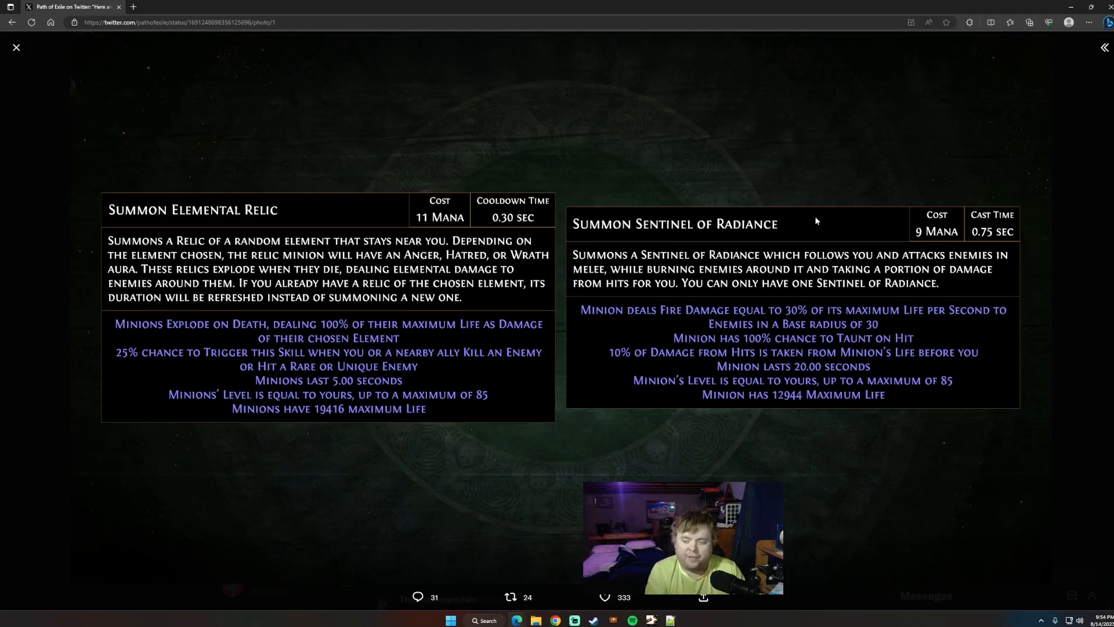
pyautogui.moveTo(772, 376)
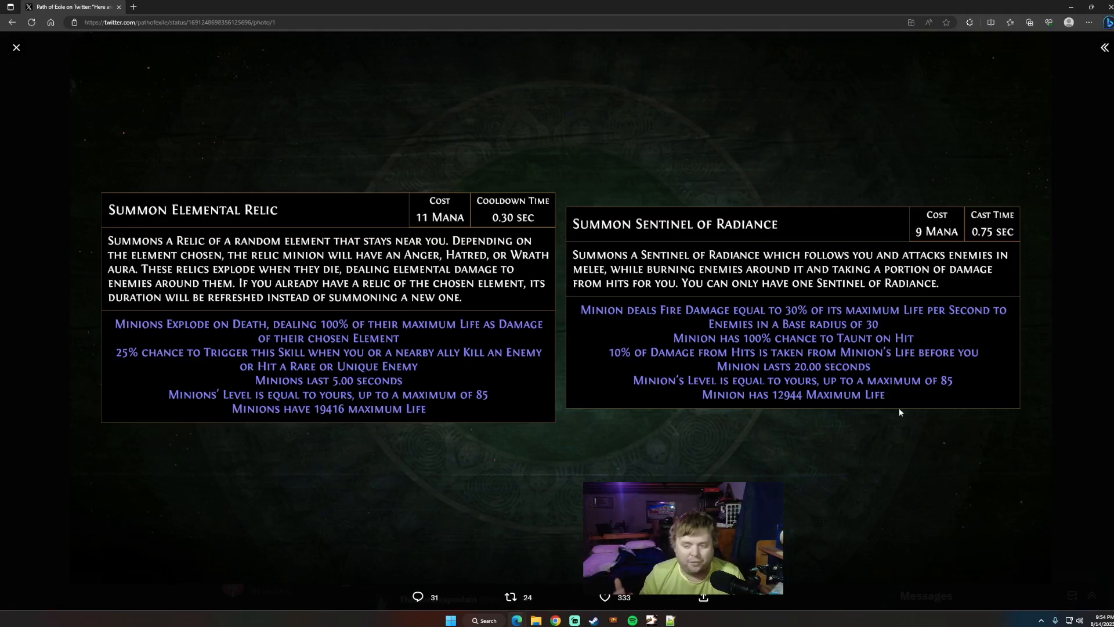
pyautogui.moveTo(886, 327)
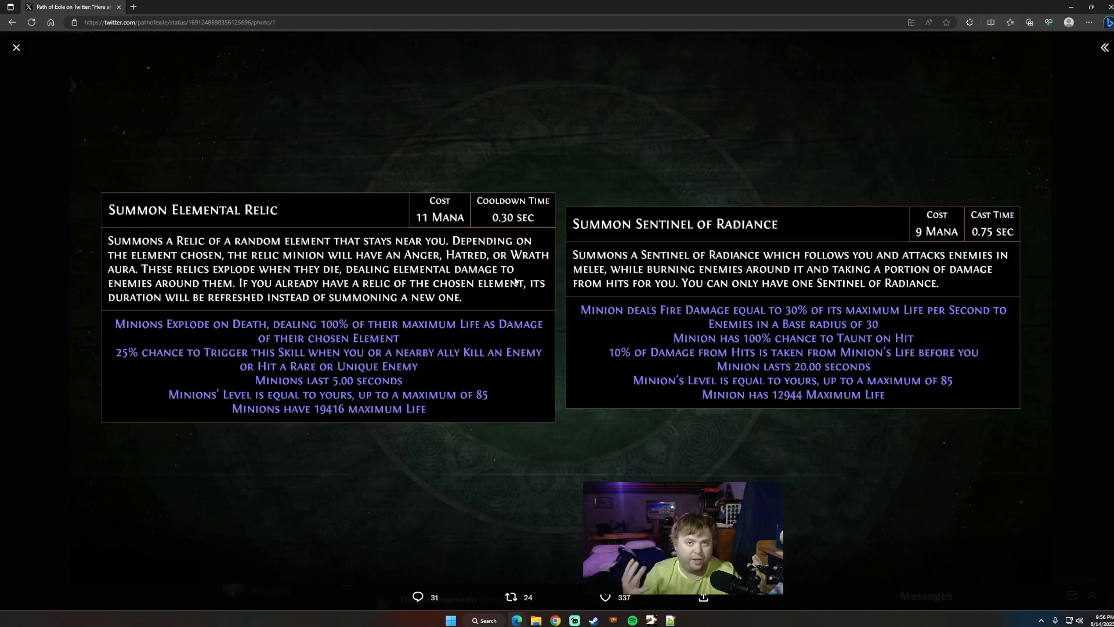
pyautogui.moveTo(475, 192)
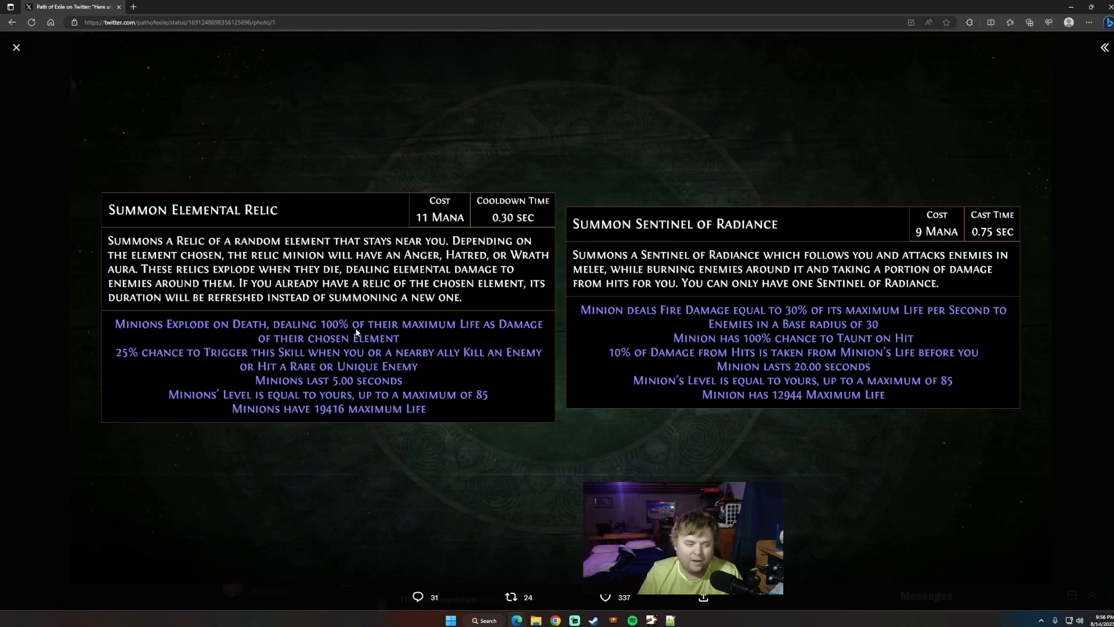
pyautogui.moveTo(358, 348)
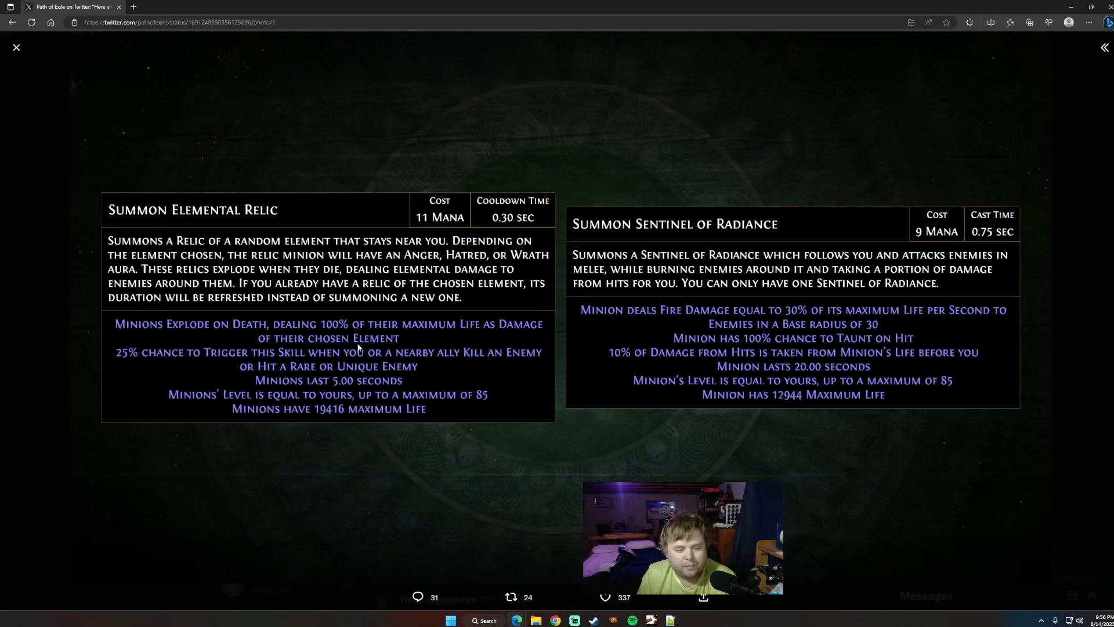
pyautogui.moveTo(414, 388)
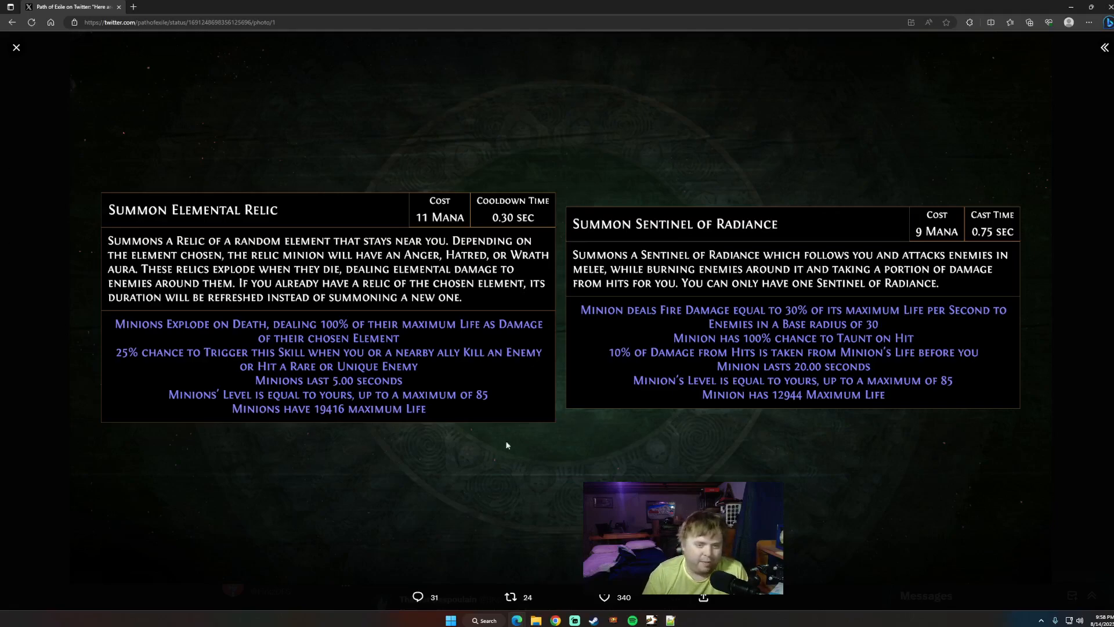
pyautogui.moveTo(529, 450)
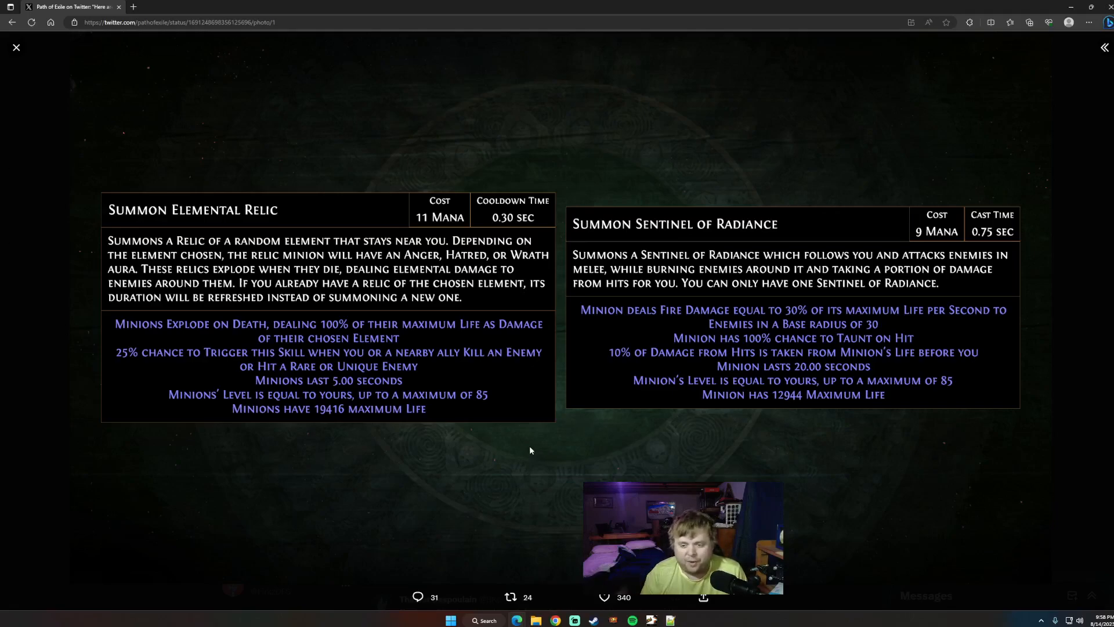